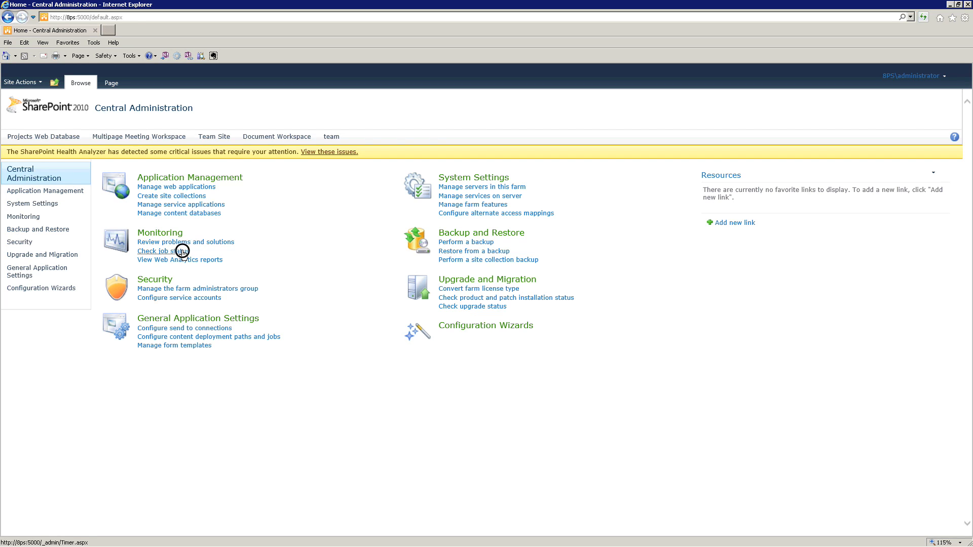
Reach the Job Definitions list of all timer jobs via Check job status under Monitoring.
left_click(161, 251)
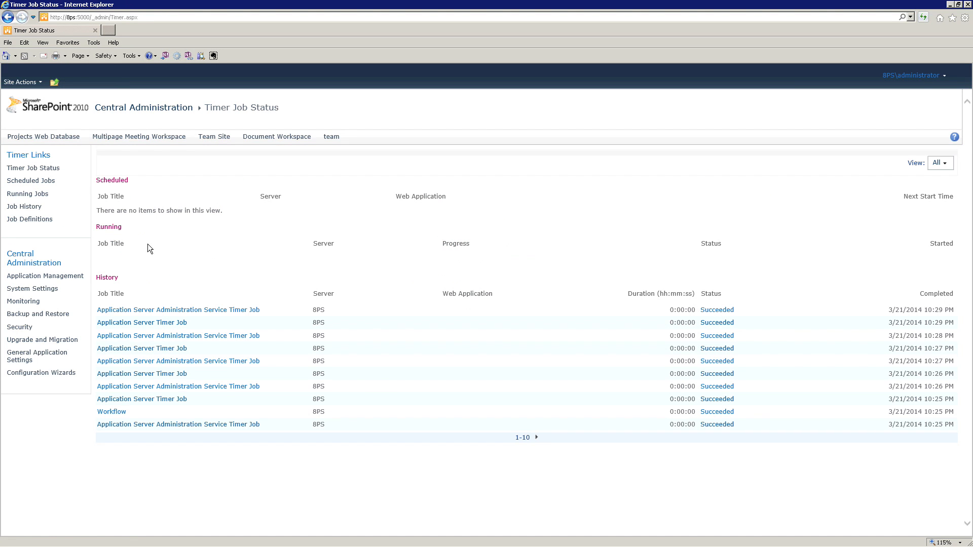
mouse_move(33, 176)
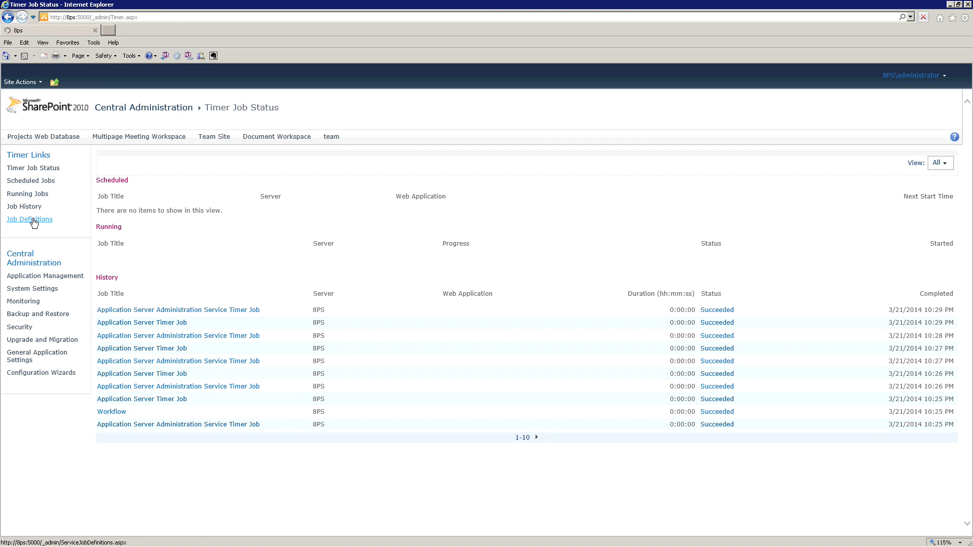
left_click(30, 219)
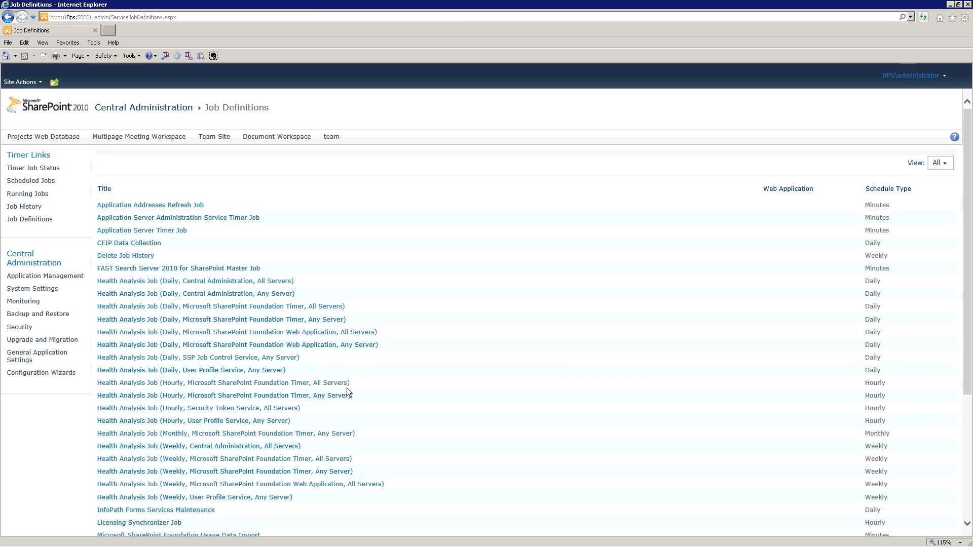
mouse_move(178, 221)
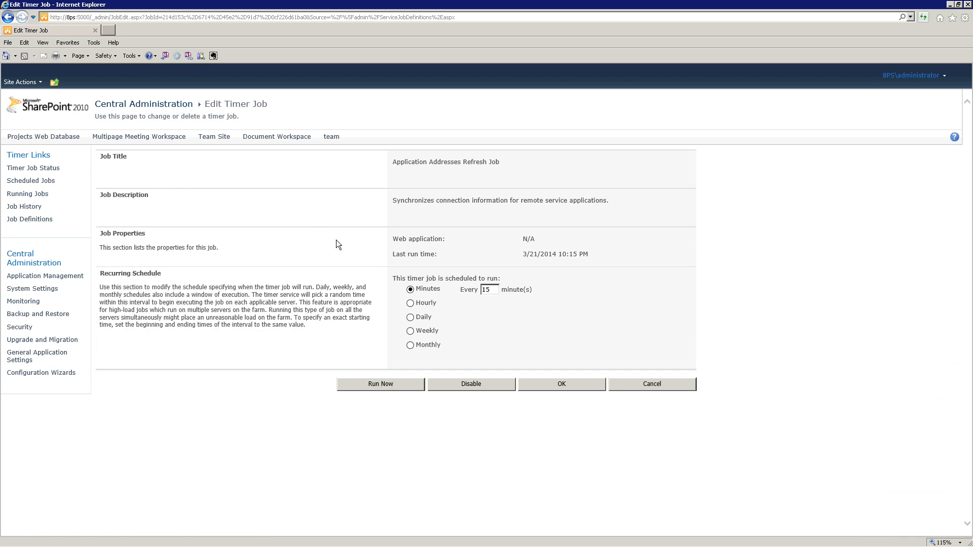
Set the Application Addresses Refresh Job's recurring schedule to Daily.
left_click(410, 317)
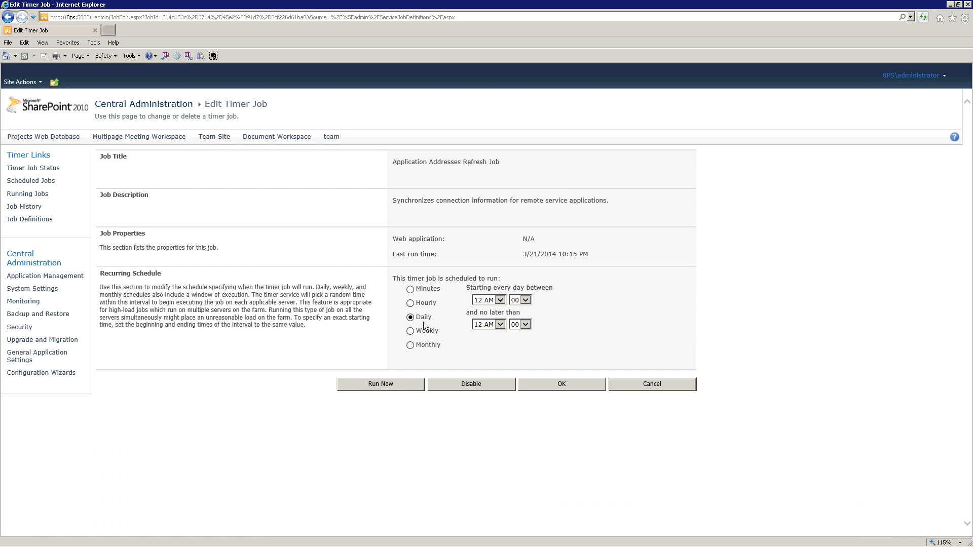